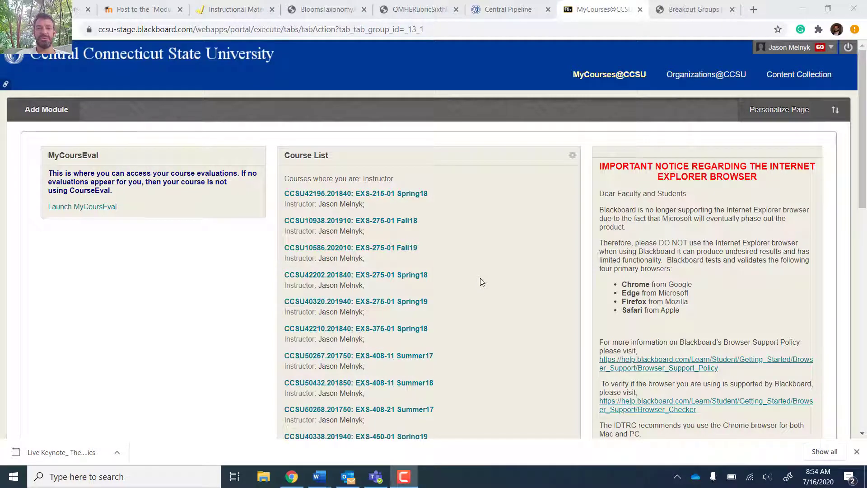
# Locate and enter the sandbox course from the Blackboard Learn course list.
pyautogui.scroll(-3)
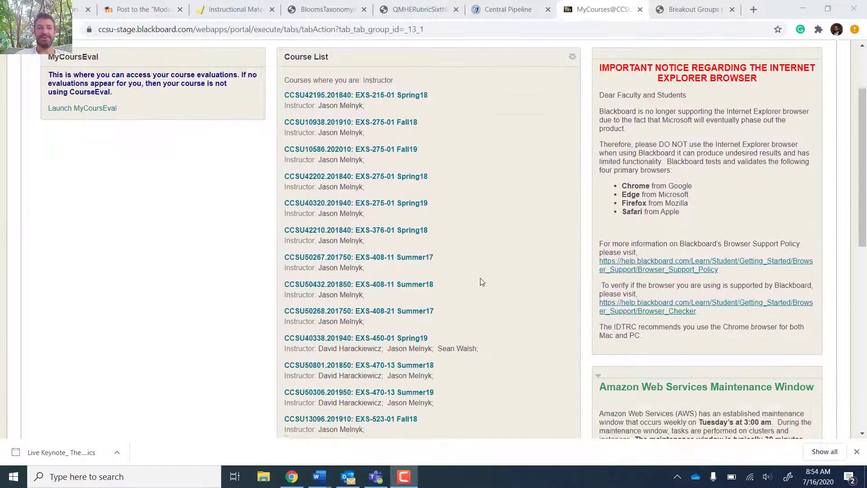
pyautogui.scroll(-3)
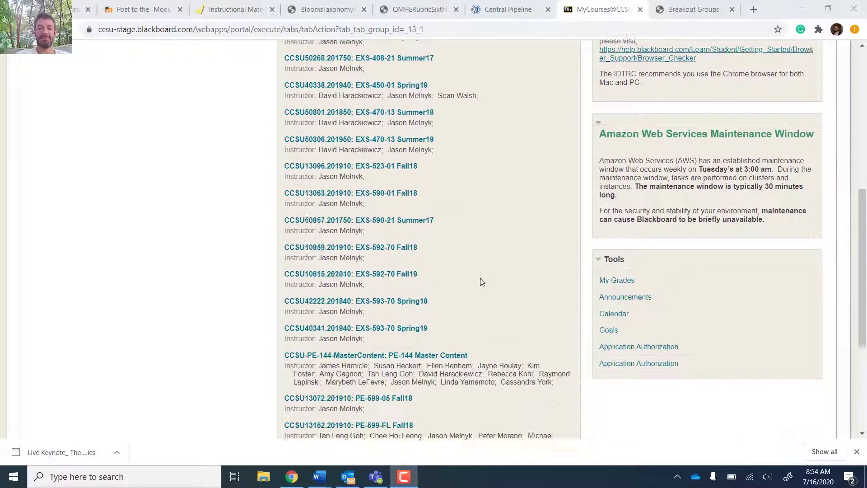
pyautogui.scroll(-3)
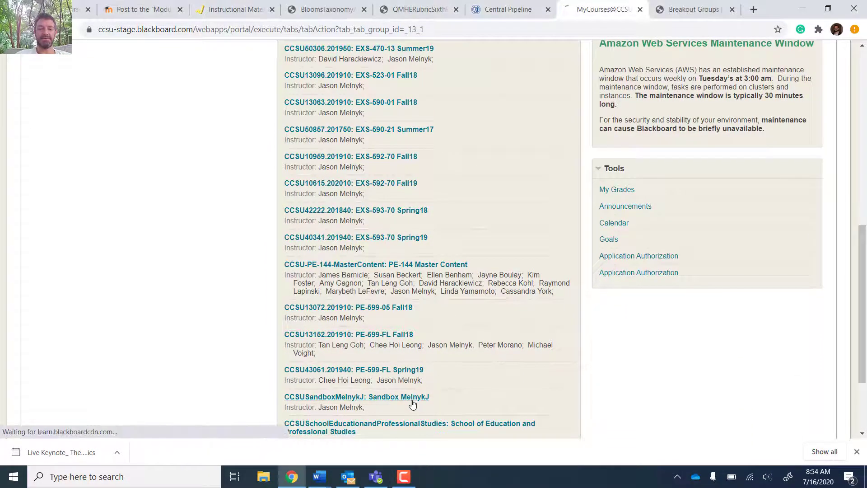
pyautogui.click(356, 397)
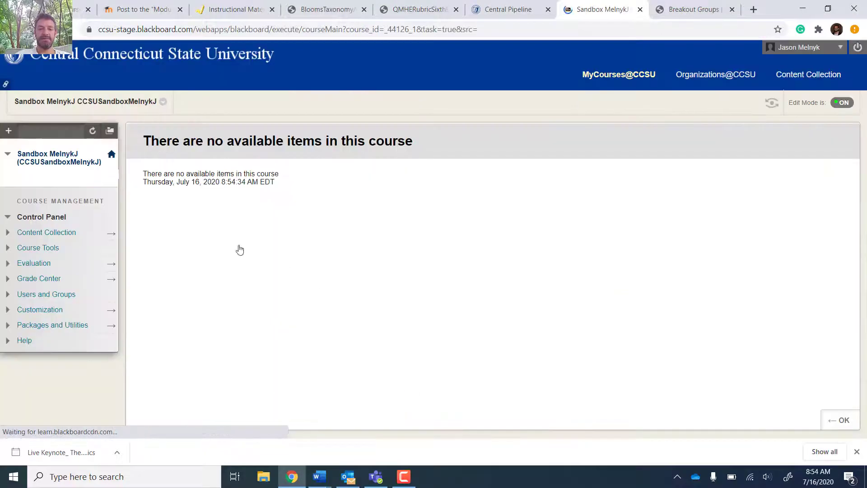
pyautogui.moveTo(7, 233)
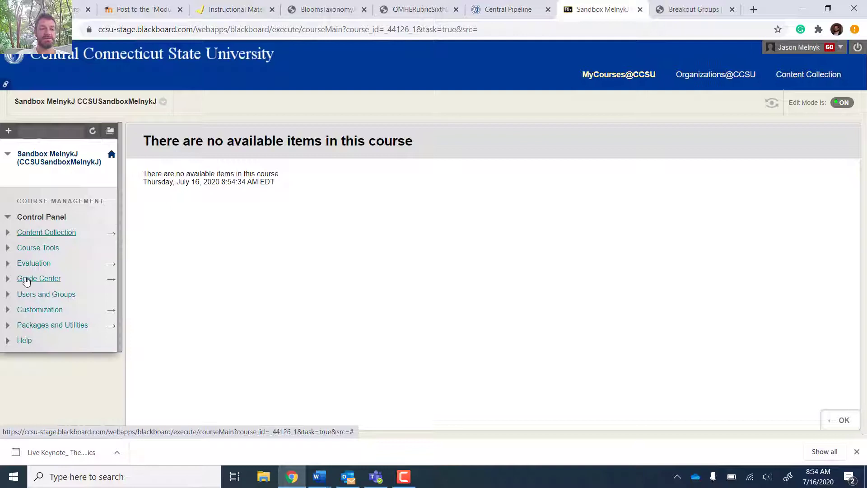
# Launch Blackboard Collaborate Ultra from the course's Course Tools.
pyautogui.click(38, 247)
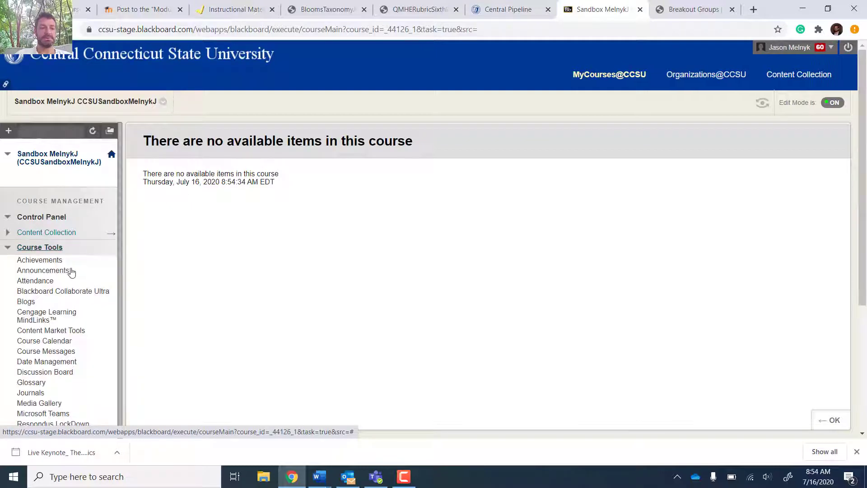
pyautogui.moveTo(83, 295)
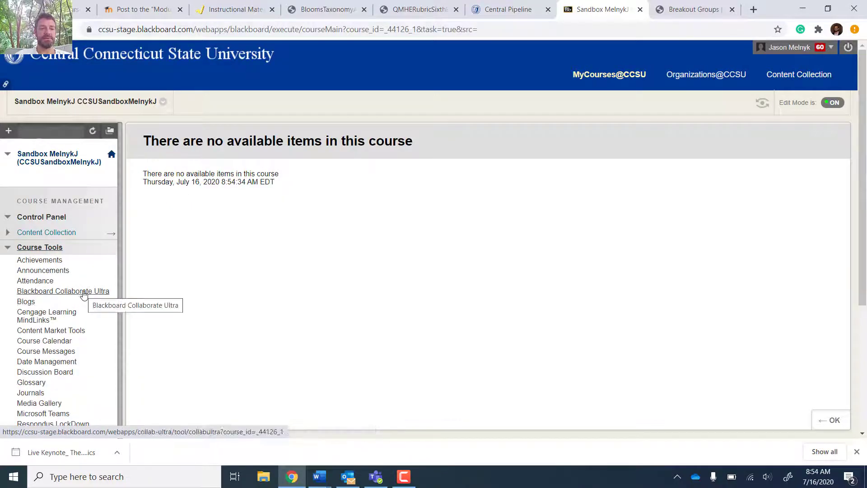
pyautogui.click(63, 291)
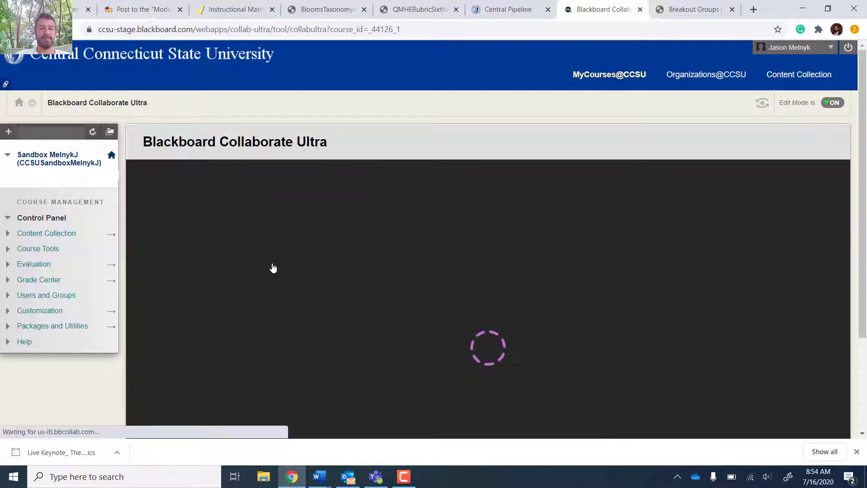
pyautogui.click(38, 248)
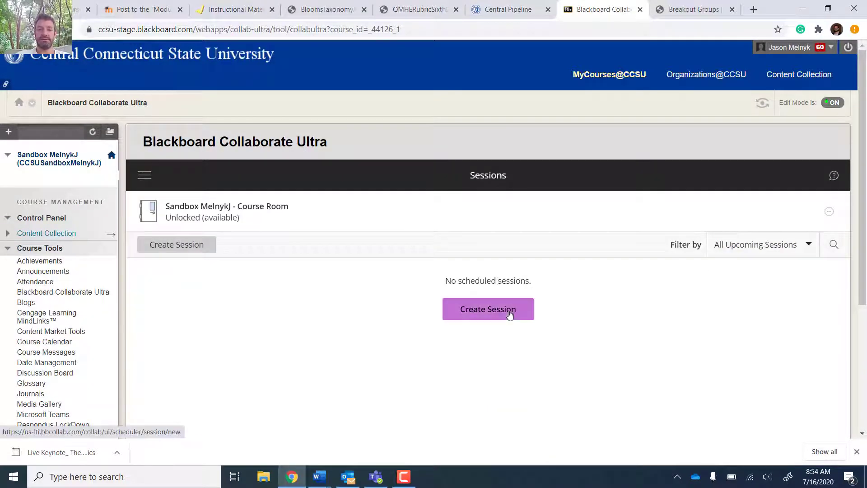
# Create a new session and name it 'test'.
pyautogui.click(487, 309)
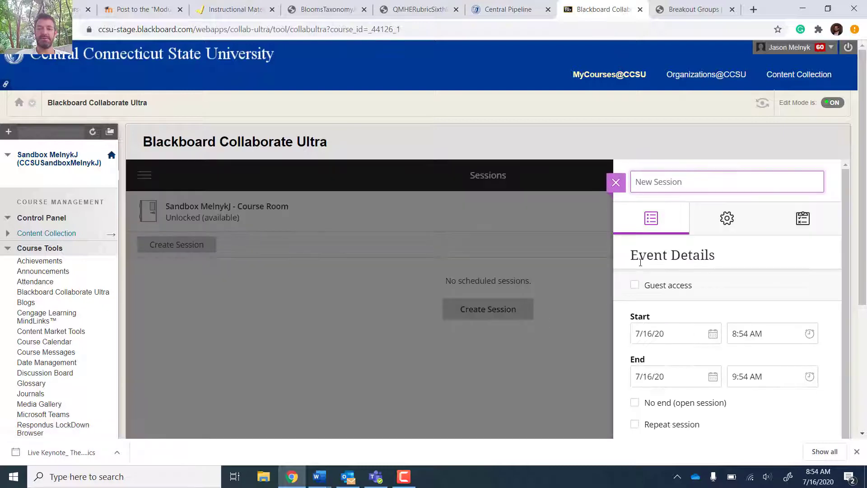
pyautogui.scroll(-3)
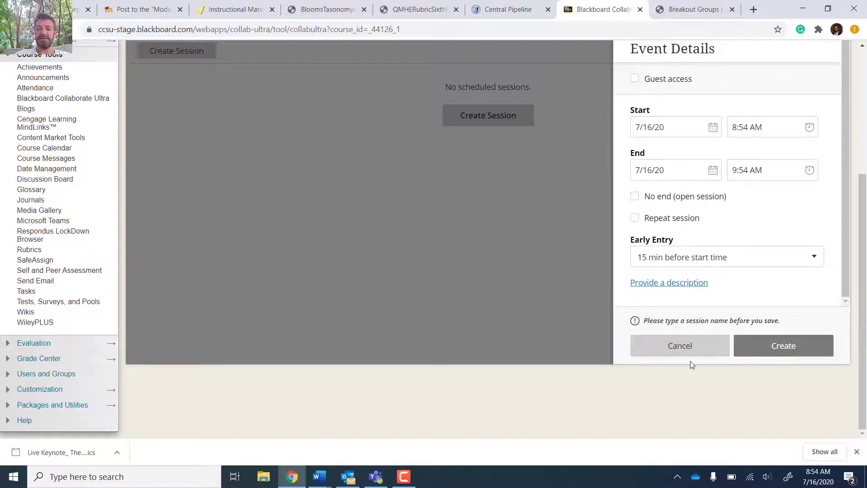
pyautogui.click(727, 159)
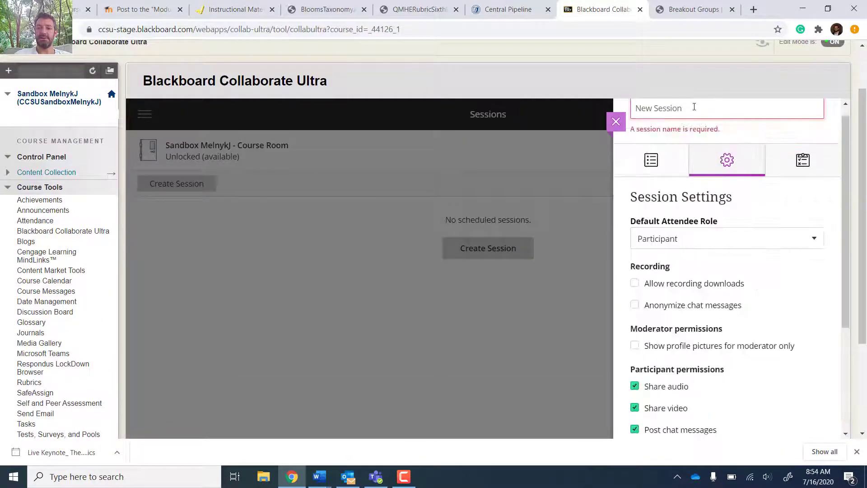
pyautogui.write('test')
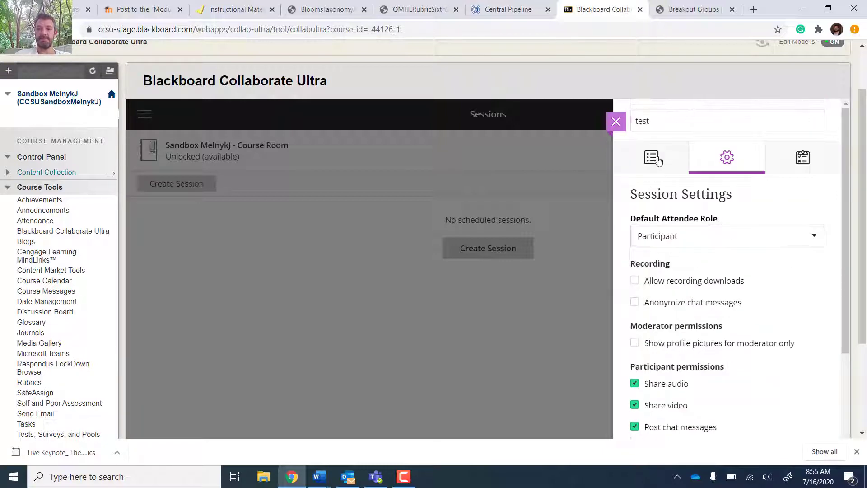
# Review the session's attendance reporting settings and finish creating the session.
pyautogui.click(810, 158)
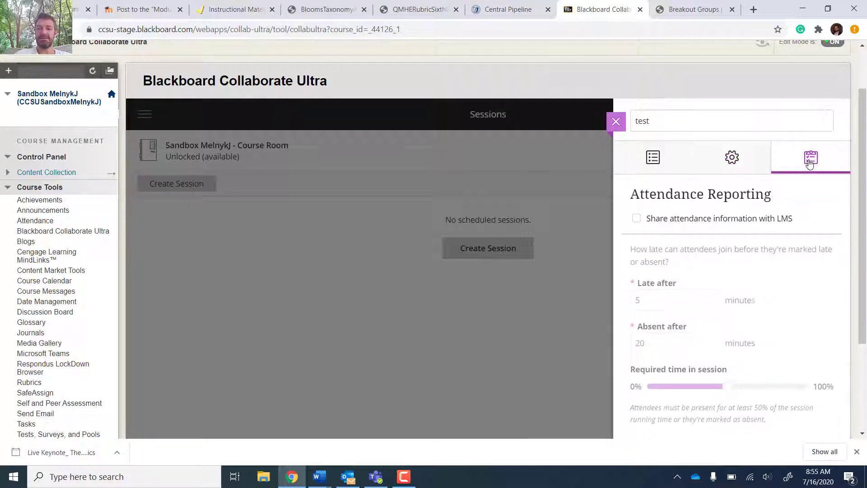
pyautogui.scroll(-3)
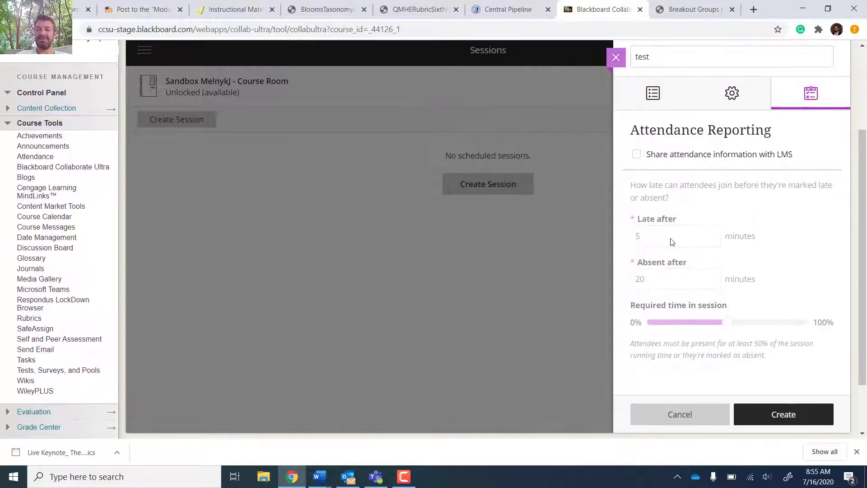
pyautogui.moveTo(672, 260)
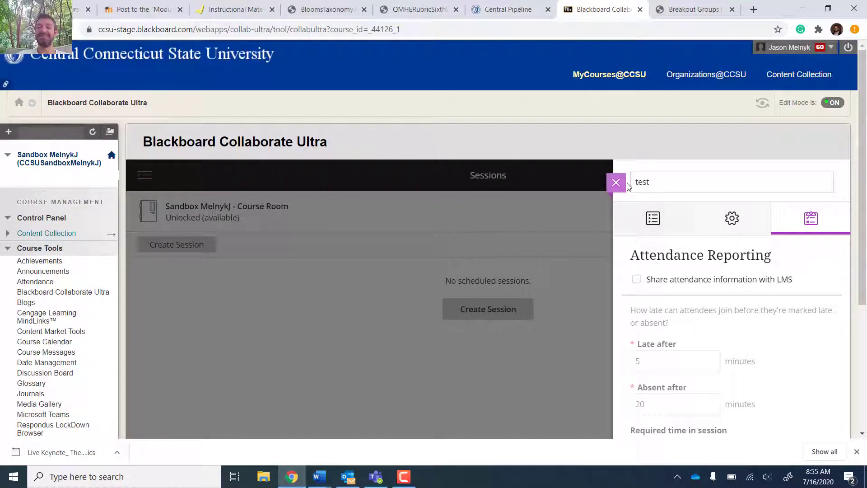
pyautogui.moveTo(616, 182)
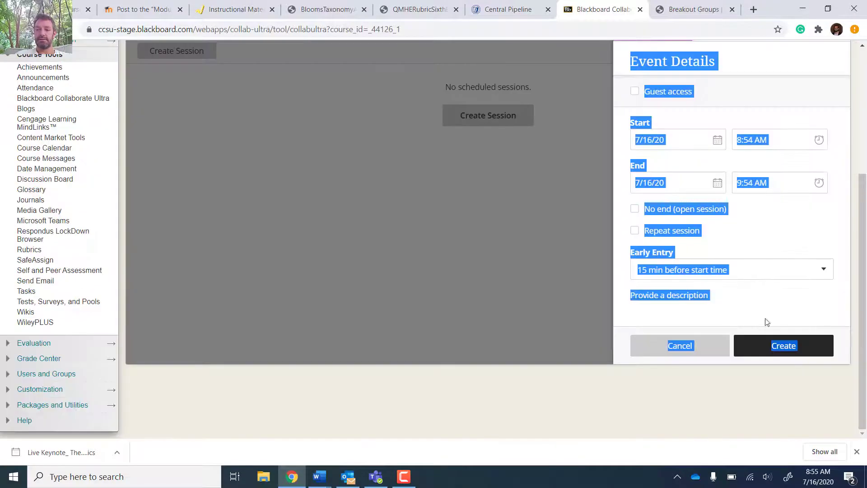
pyautogui.click(784, 345)
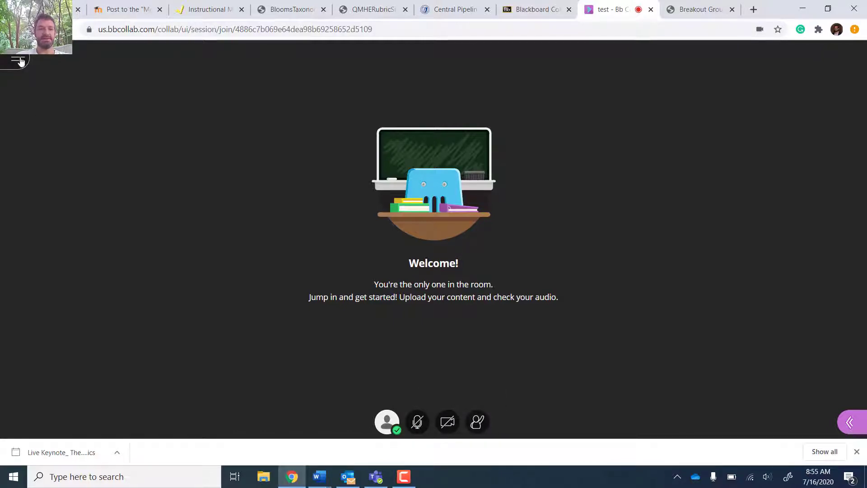
# Check the session menu and Everyone chat, then bring up the Share Content options.
pyautogui.click(17, 61)
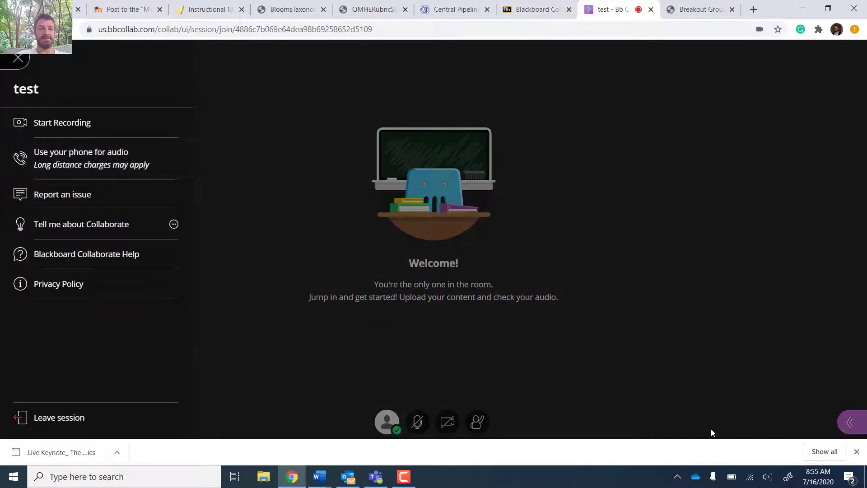
pyautogui.click(17, 58)
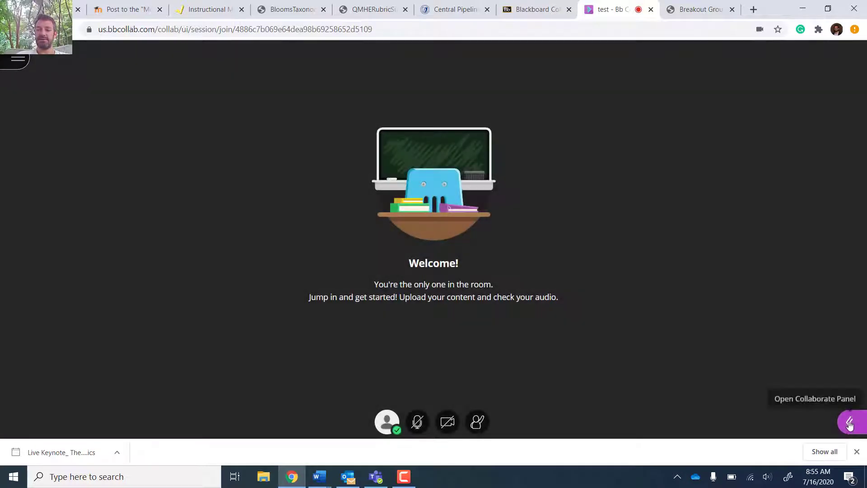
pyautogui.click(850, 422)
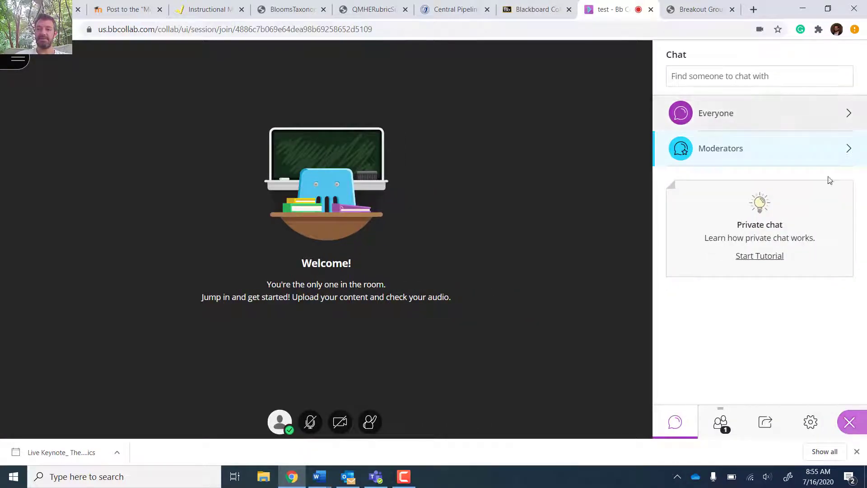
pyautogui.click(715, 113)
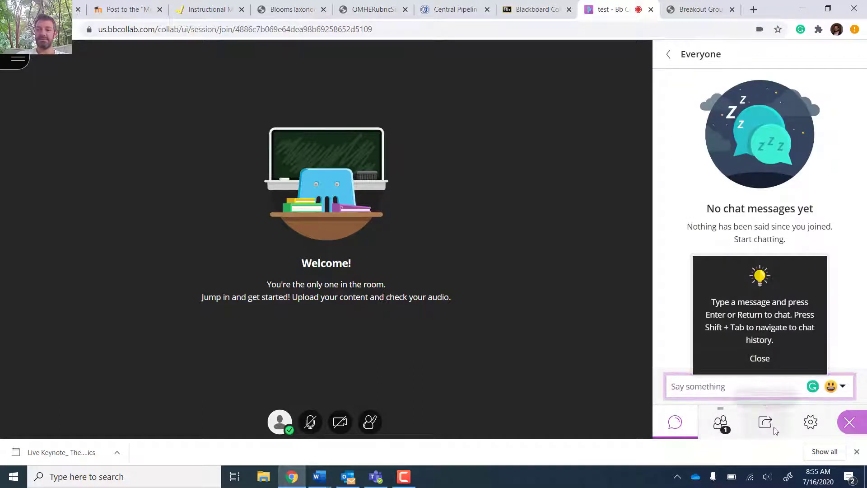
pyautogui.click(765, 422)
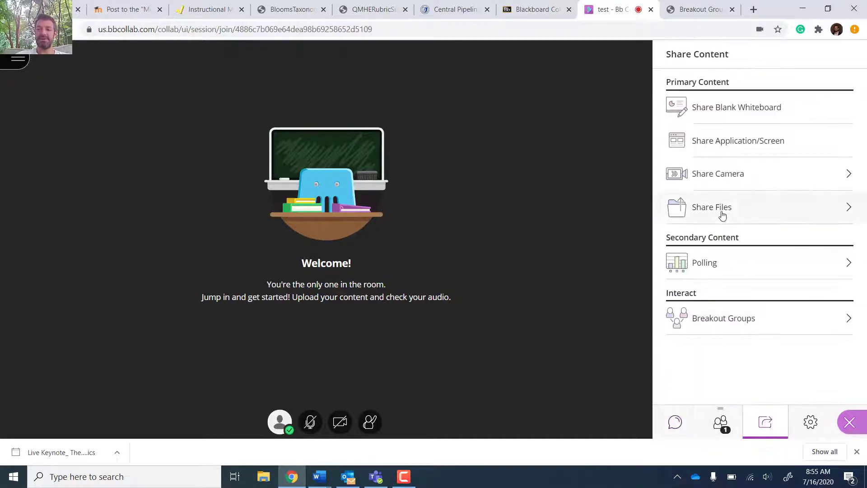
pyautogui.moveTo(746, 107)
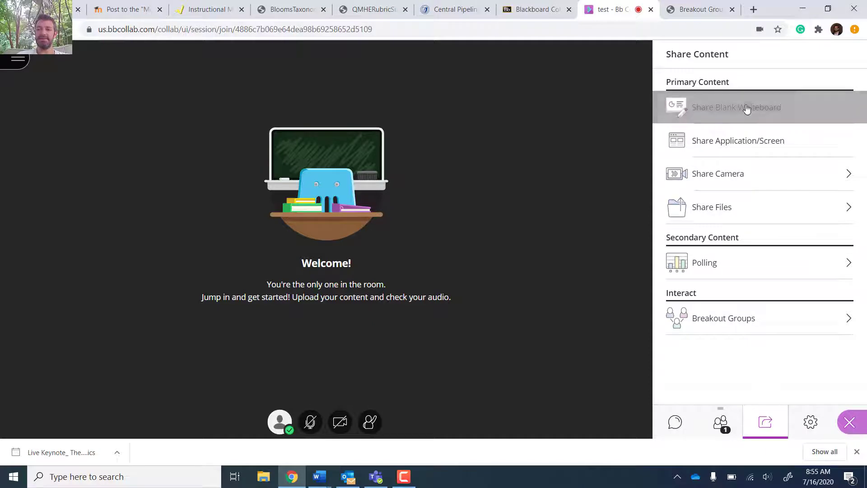
# Share a blank whiteboard with 'Hi CCSU' and a smiley, then reach breakout group setup.
pyautogui.click(737, 106)
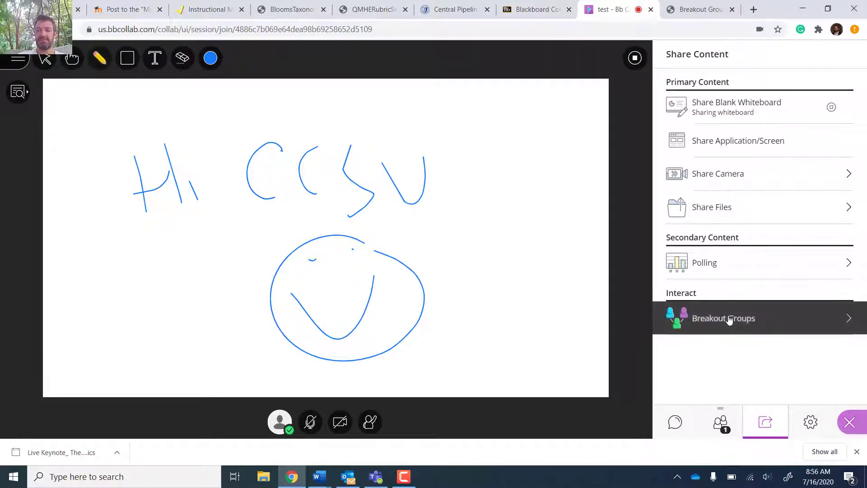
pyautogui.click(722, 318)
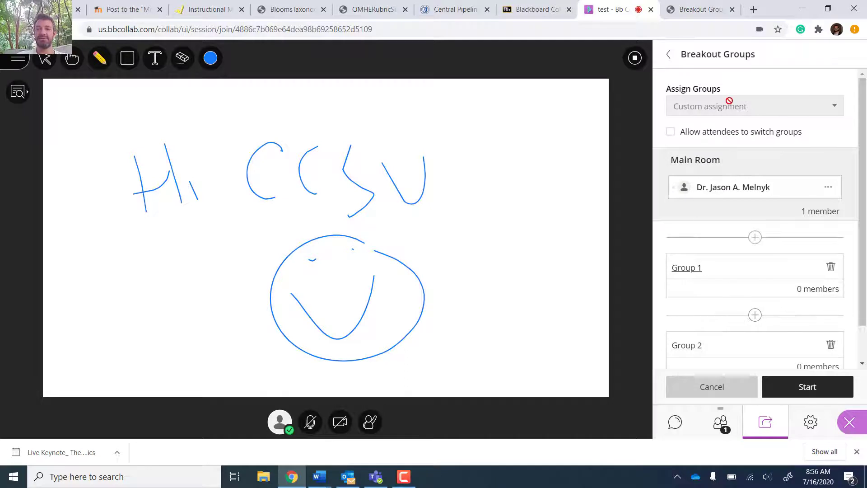
# Add Group 3 below Group 2 in the Breakout Groups panel.
pyautogui.click(670, 131)
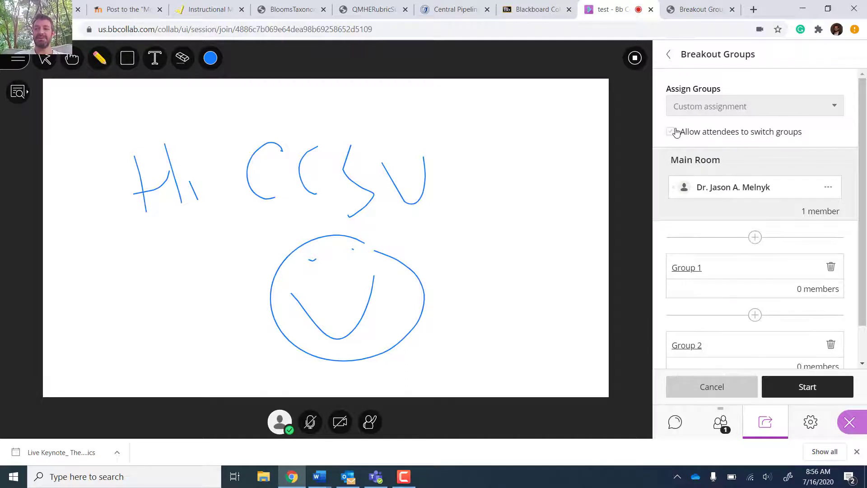
pyautogui.click(670, 132)
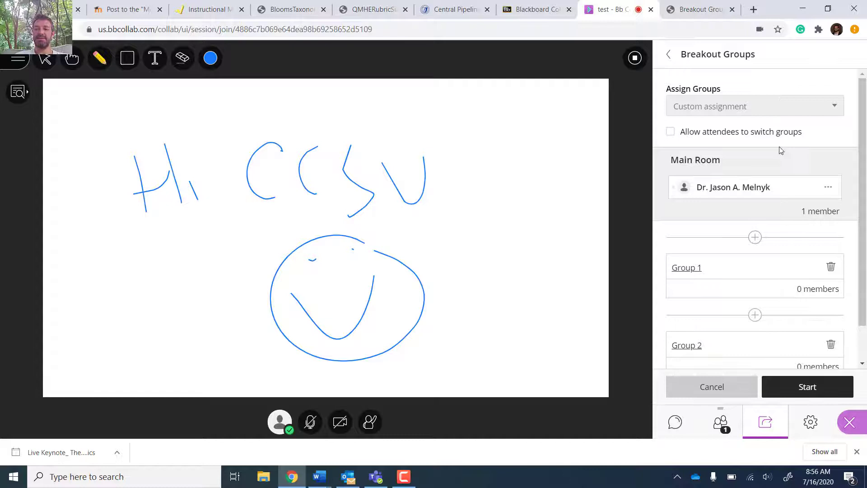
pyautogui.moveTo(760, 222)
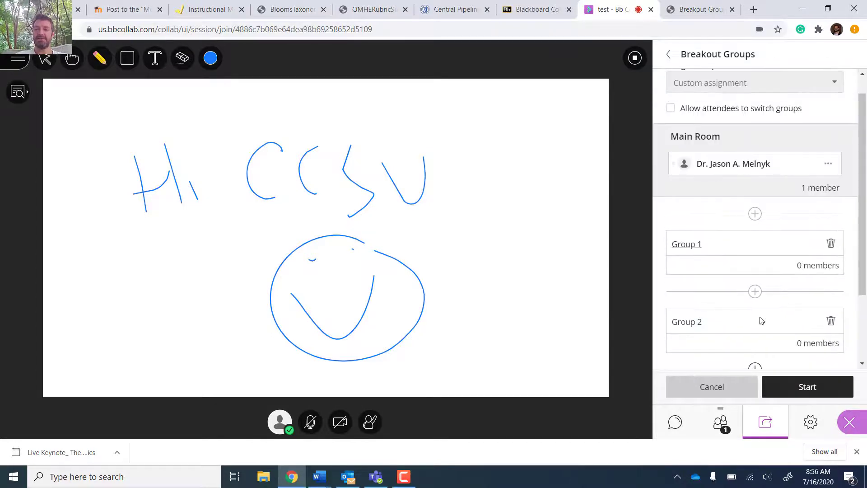
pyautogui.click(827, 163)
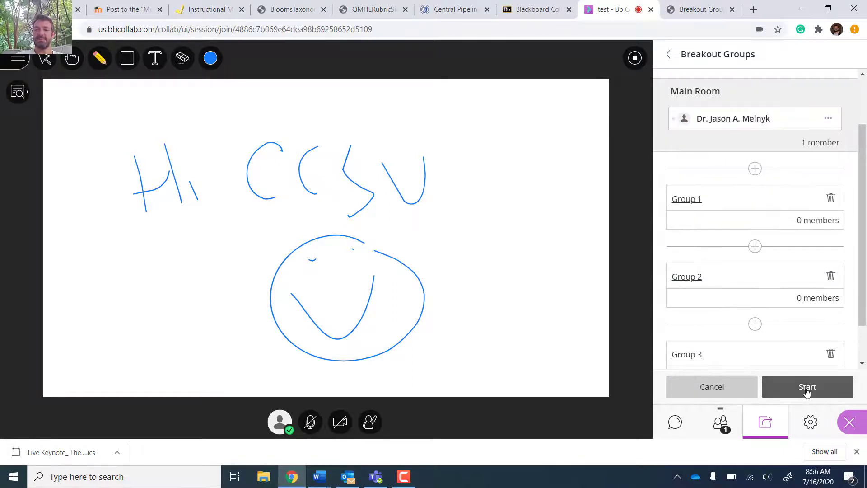
# Start the breakout groups and join Group 2 from the Attendees panel.
pyautogui.click(807, 386)
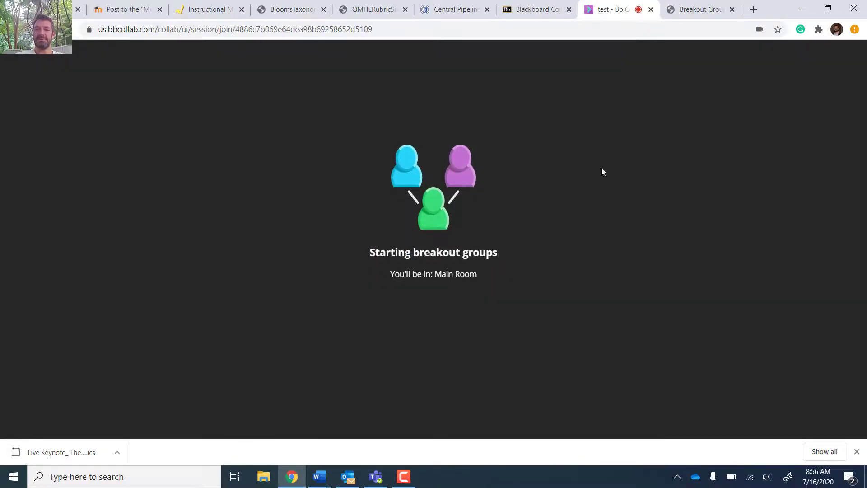
pyautogui.moveTo(490, 191)
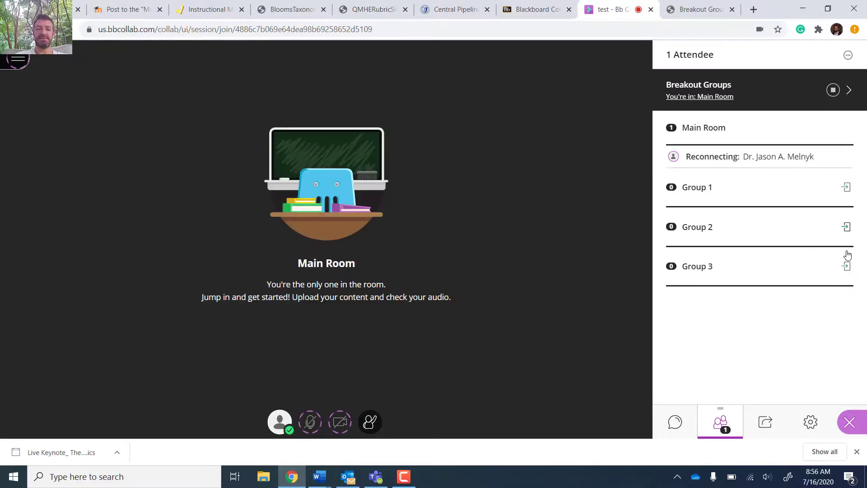
pyautogui.click(845, 227)
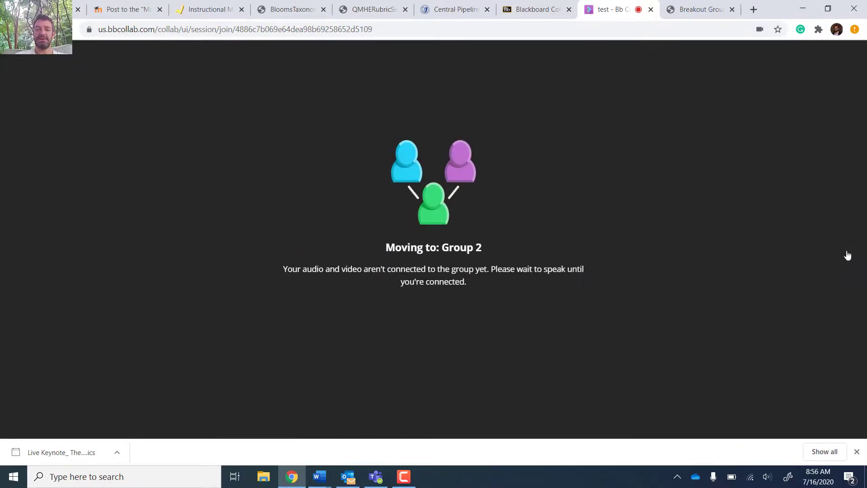
pyautogui.moveTo(534, 238)
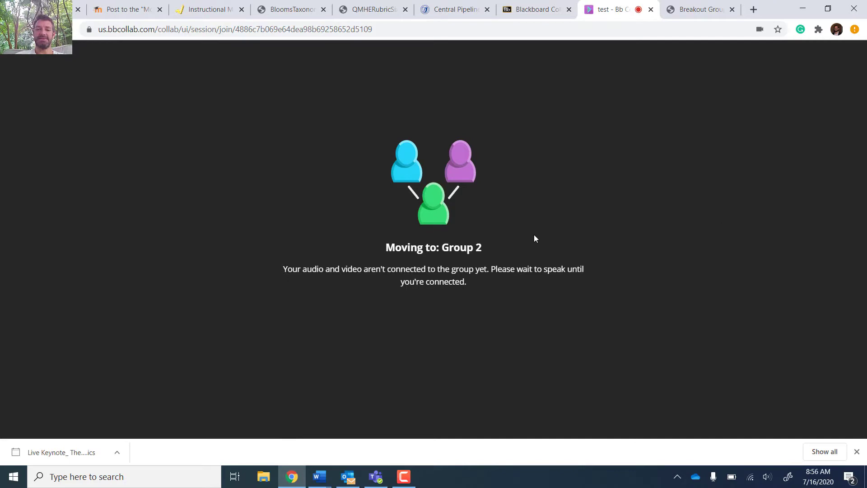